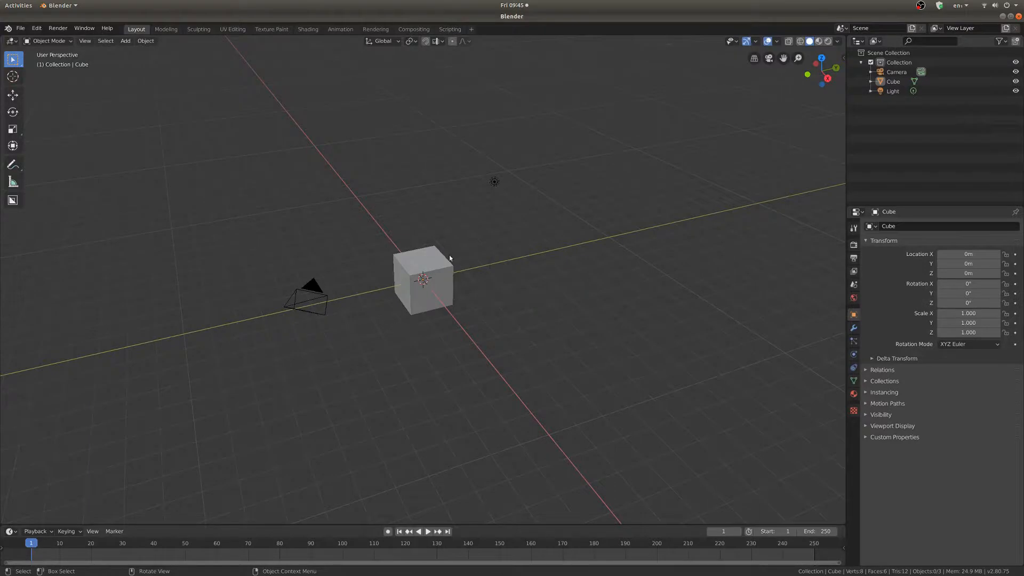
pyautogui.moveTo(393, 319)
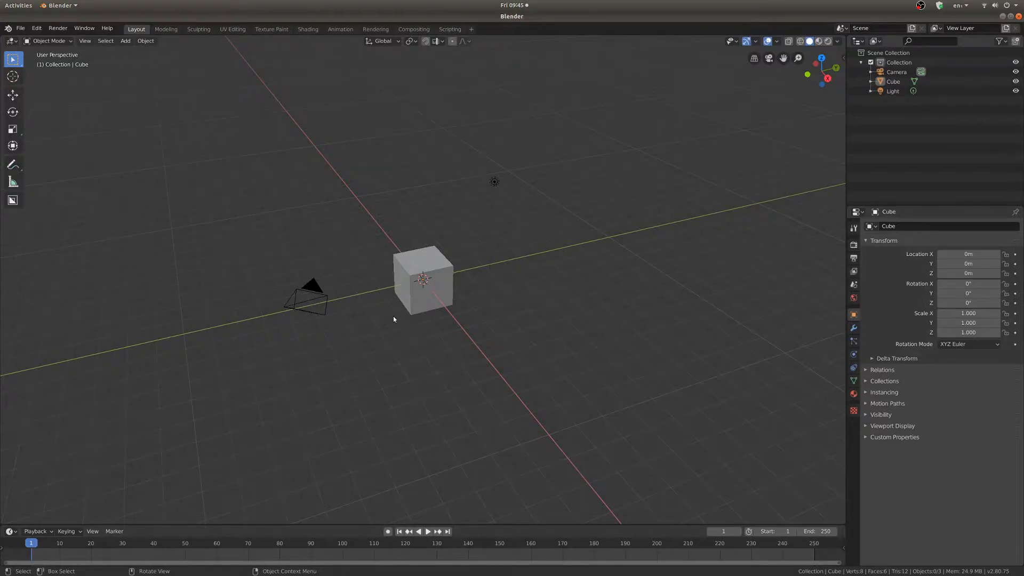
pyautogui.moveTo(541, 275)
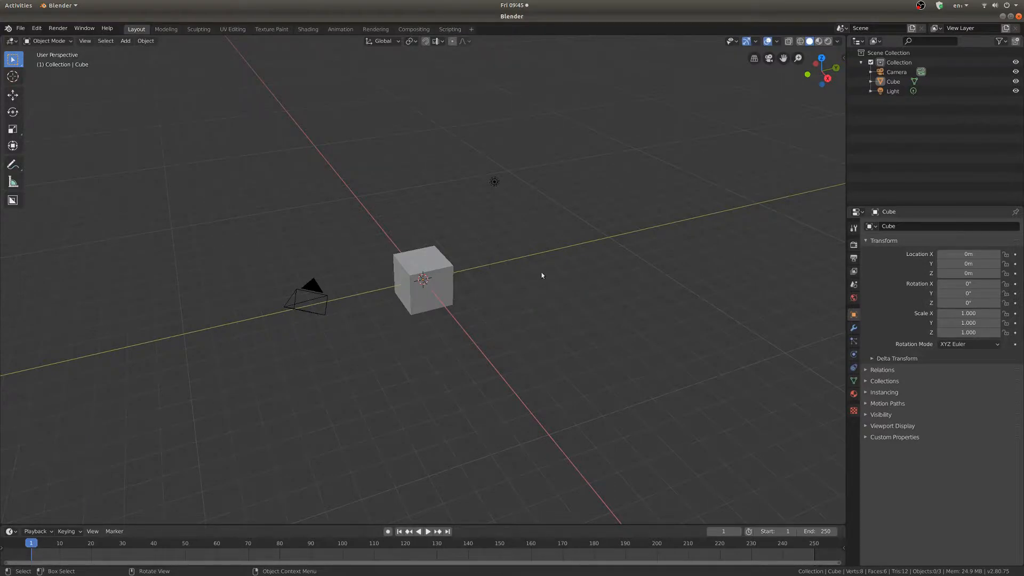
pyautogui.moveTo(492, 301)
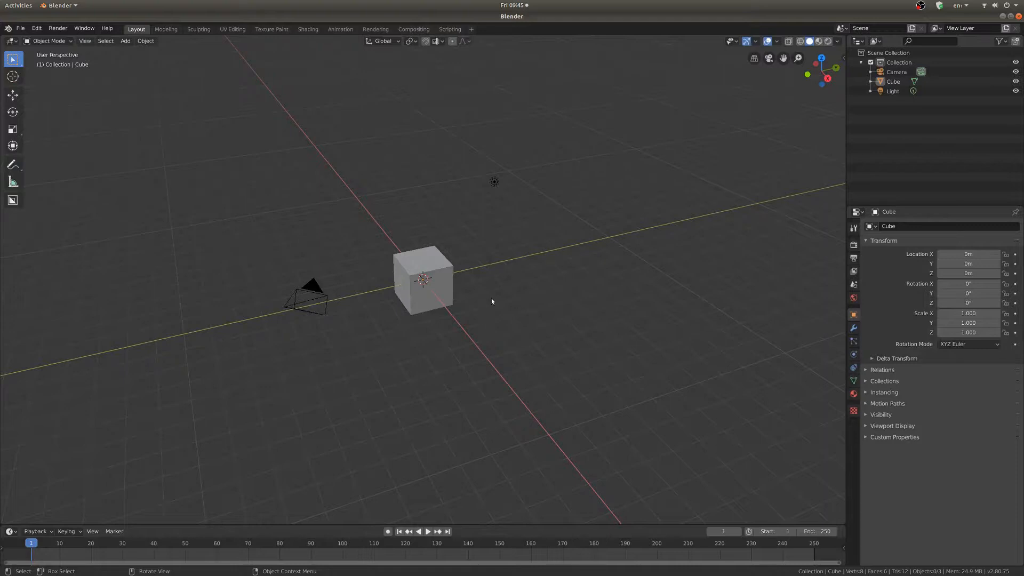
pyautogui.moveTo(477, 307)
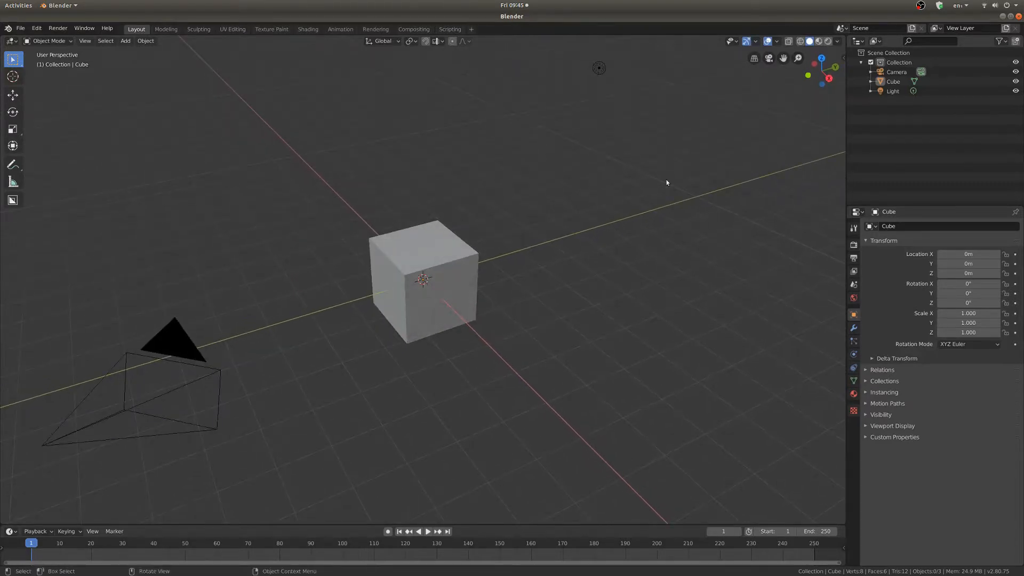
pyautogui.moveTo(632, 237)
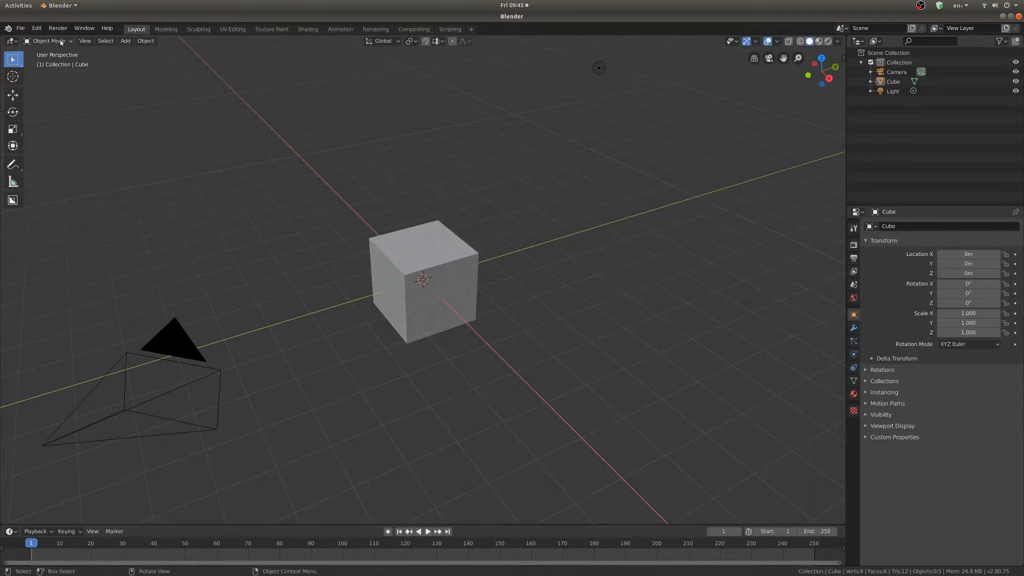
# Step: Select the cube and camera, then add a cone mesh at the origin
pyautogui.click(48, 41)
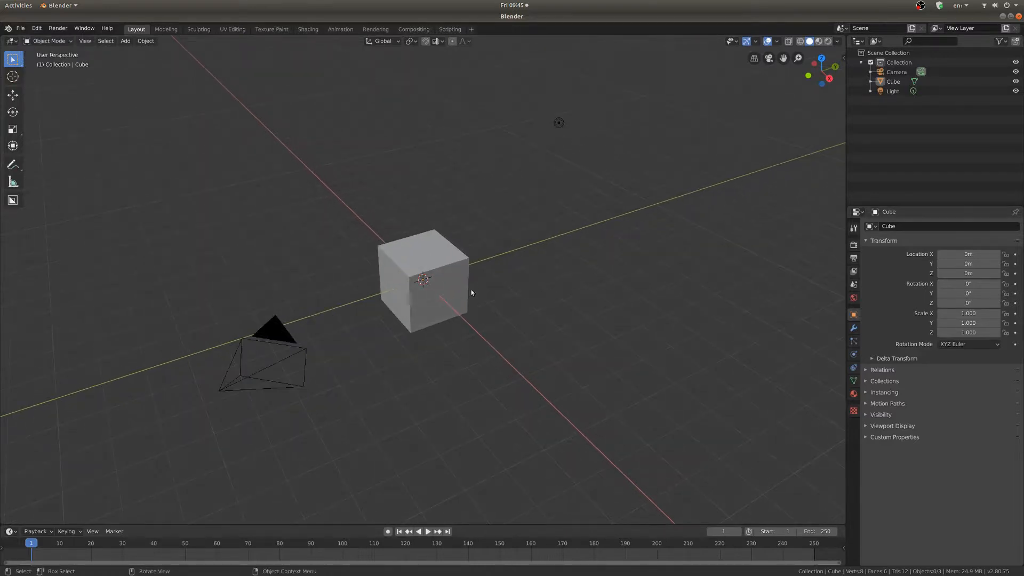
pyautogui.click(423, 281)
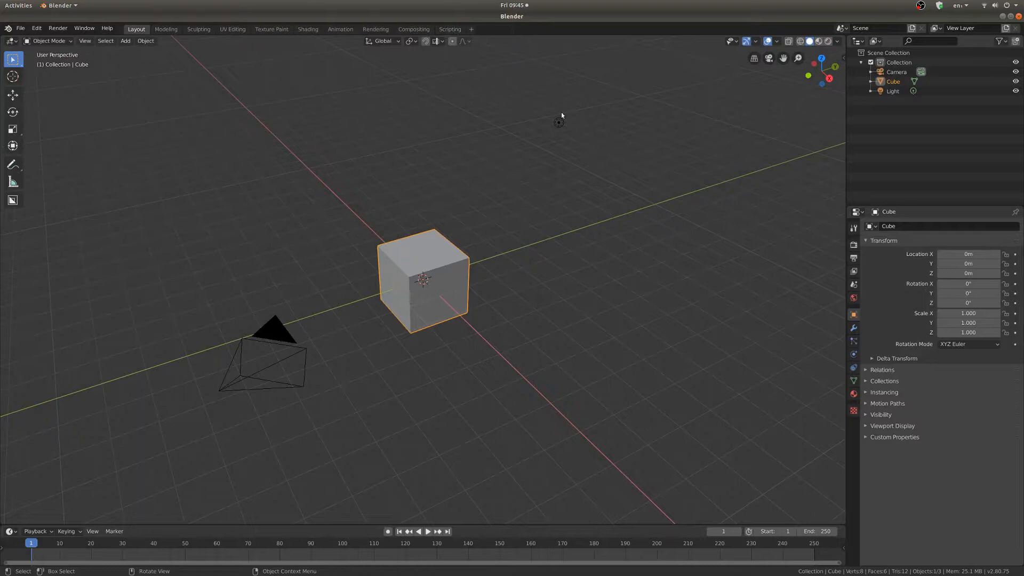
pyautogui.click(558, 122)
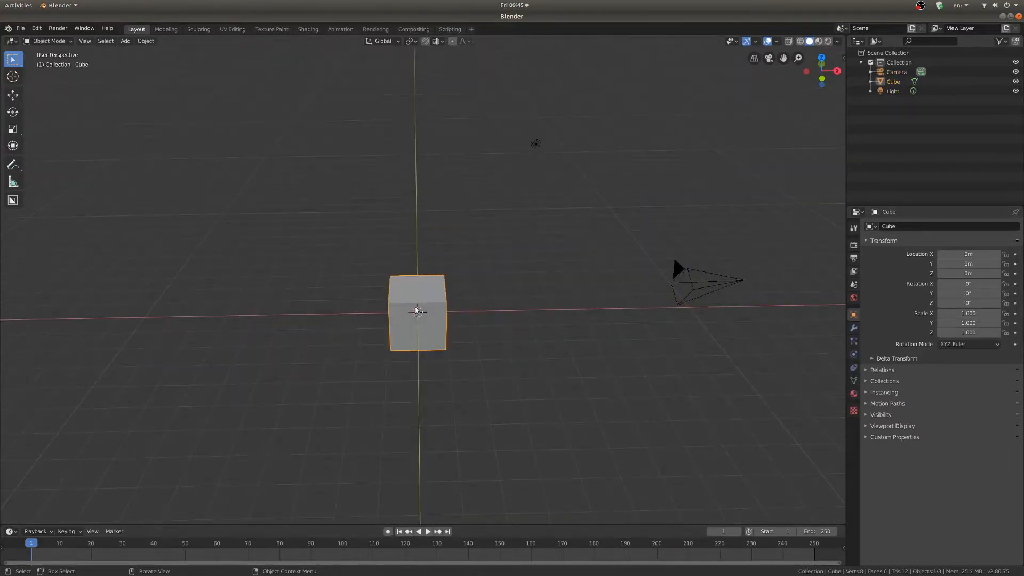
pyautogui.click(695, 290)
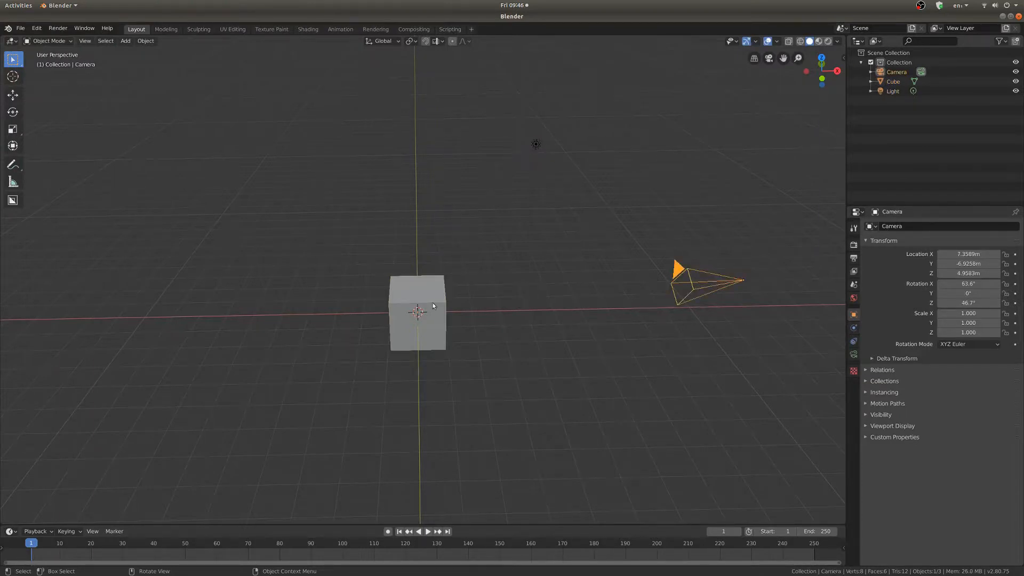
pyautogui.moveTo(549, 346)
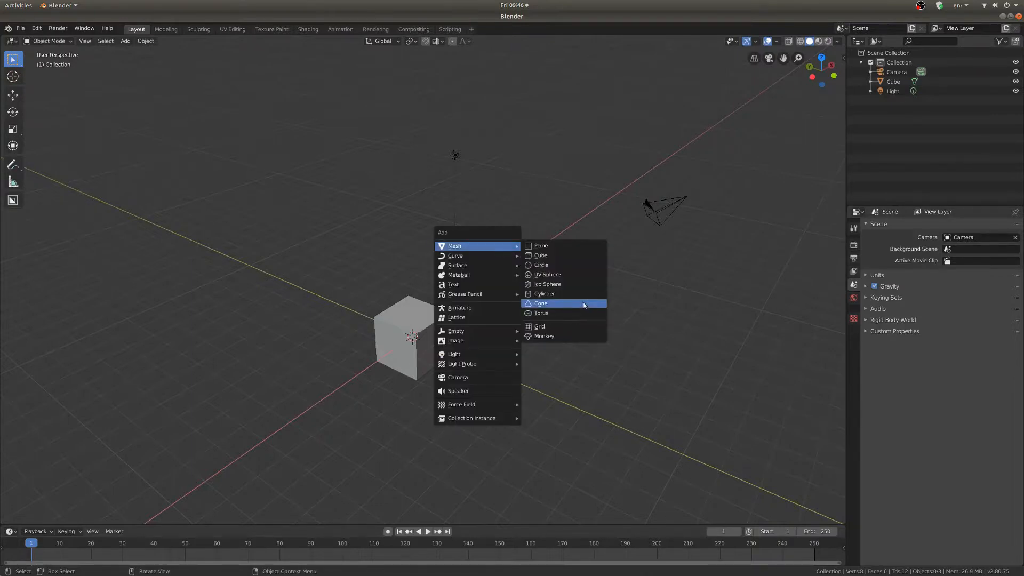
pyautogui.click(540, 303)
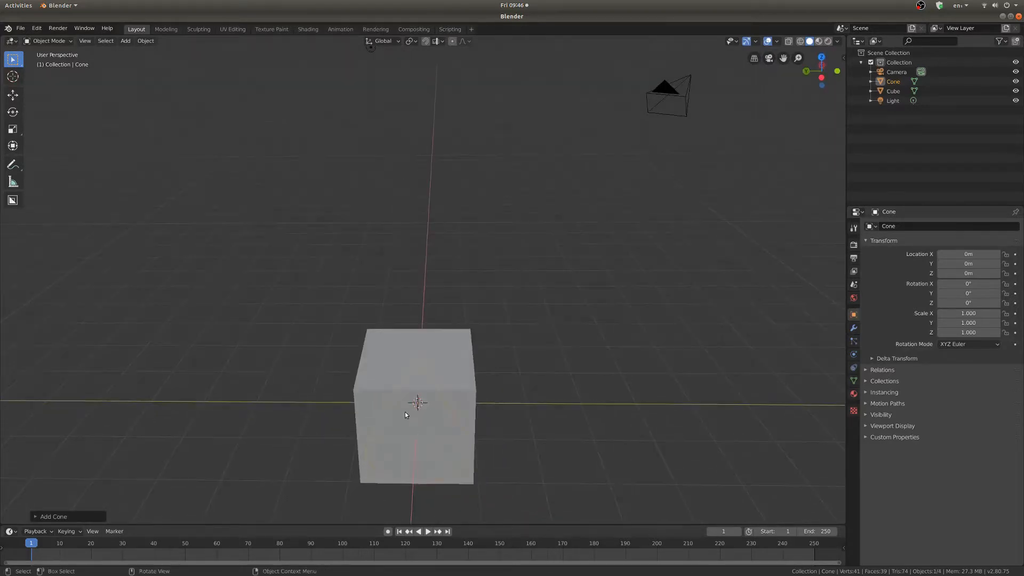
pyautogui.click(13, 94)
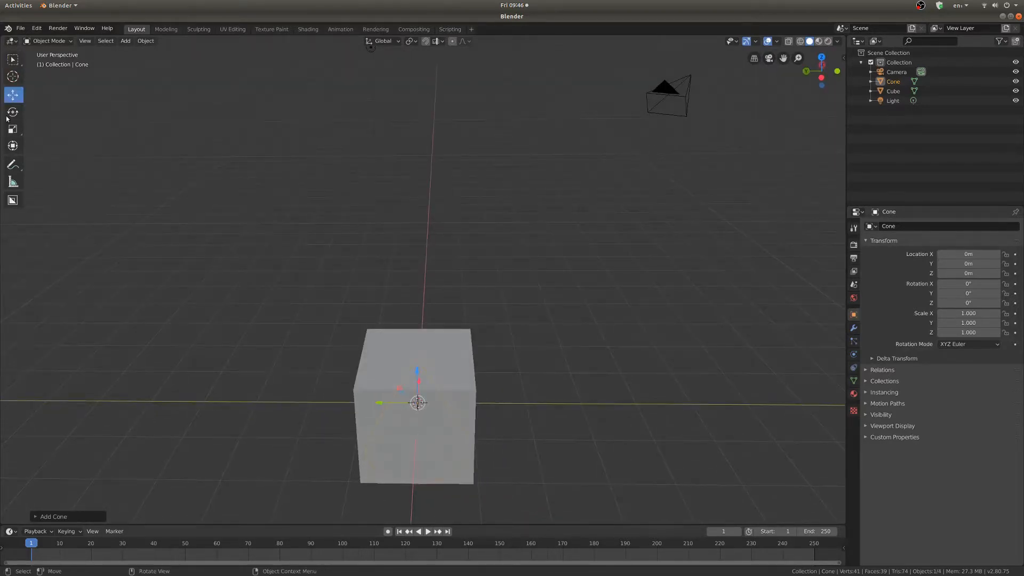
pyautogui.moveTo(383, 398)
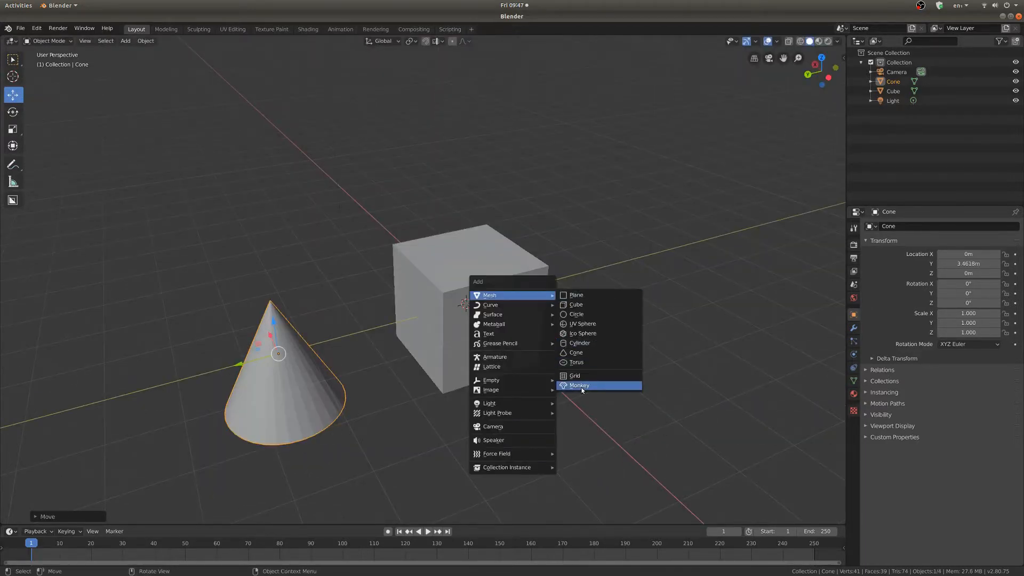
# Step: Add a Suzanne monkey head mesh to the scene
pyautogui.click(579, 384)
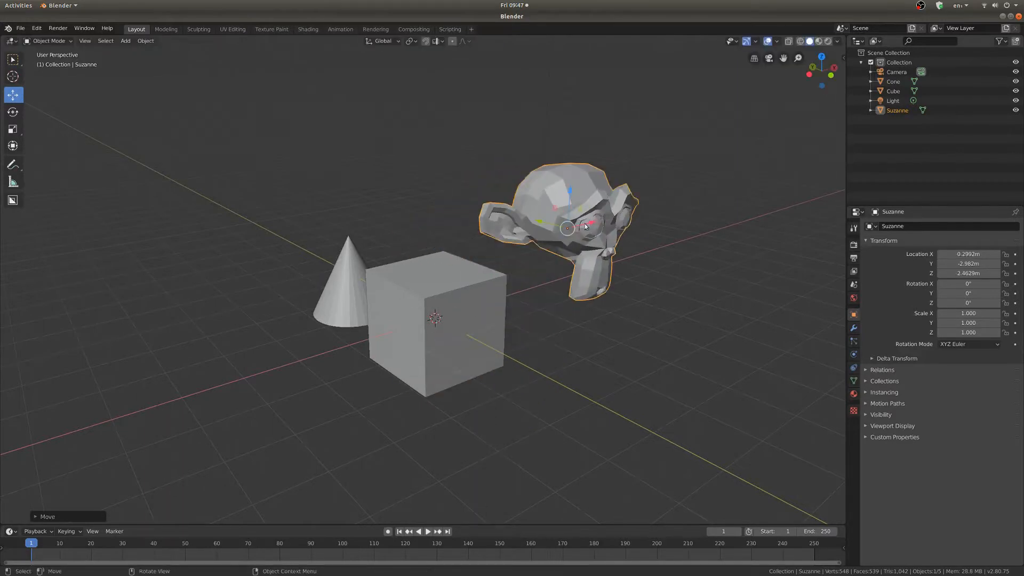
pyautogui.moveTo(13, 112)
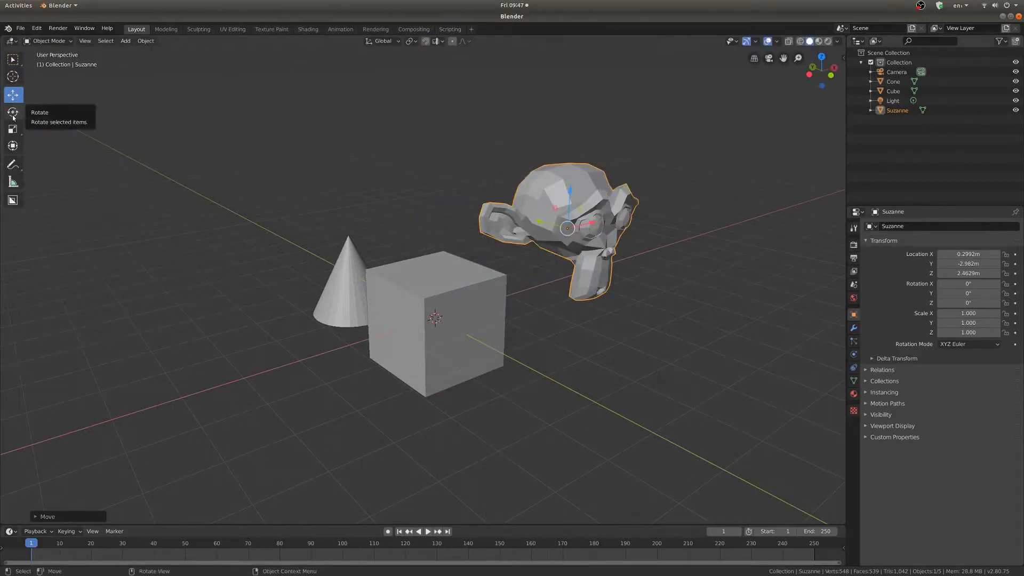
# Step: Rotate Suzanne to face a new direction, then scale her up
pyautogui.click(13, 112)
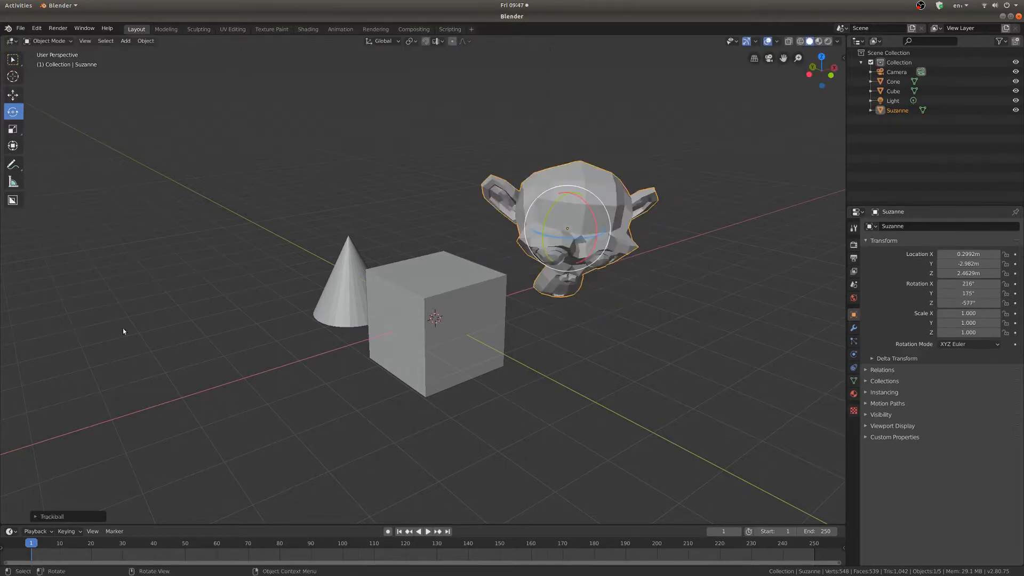
pyautogui.click(12, 128)
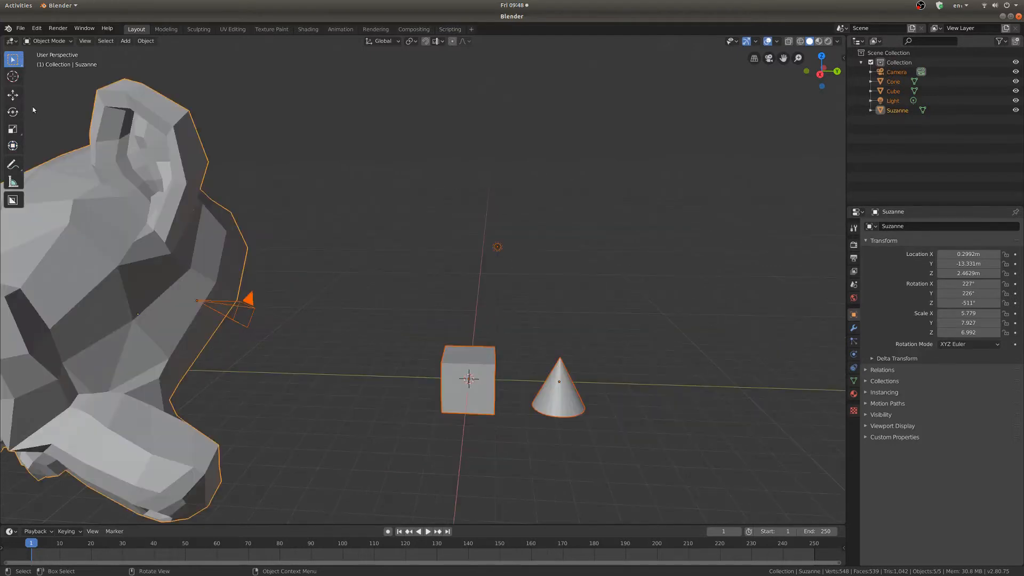
pyautogui.moveTo(12, 77)
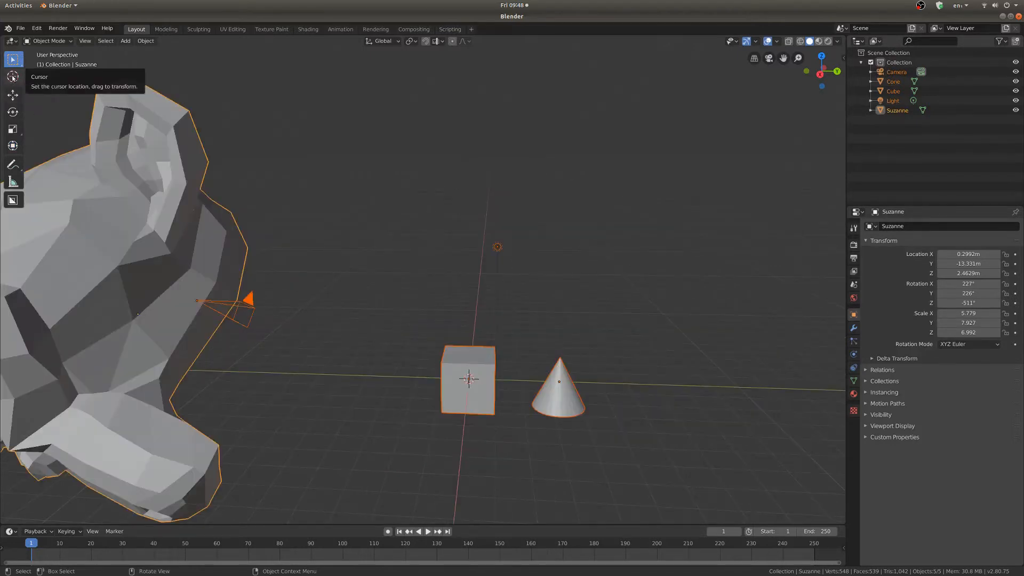
# Step: Place the 3D cursor at the cone's base and delete the temporary circle
pyautogui.click(12, 77)
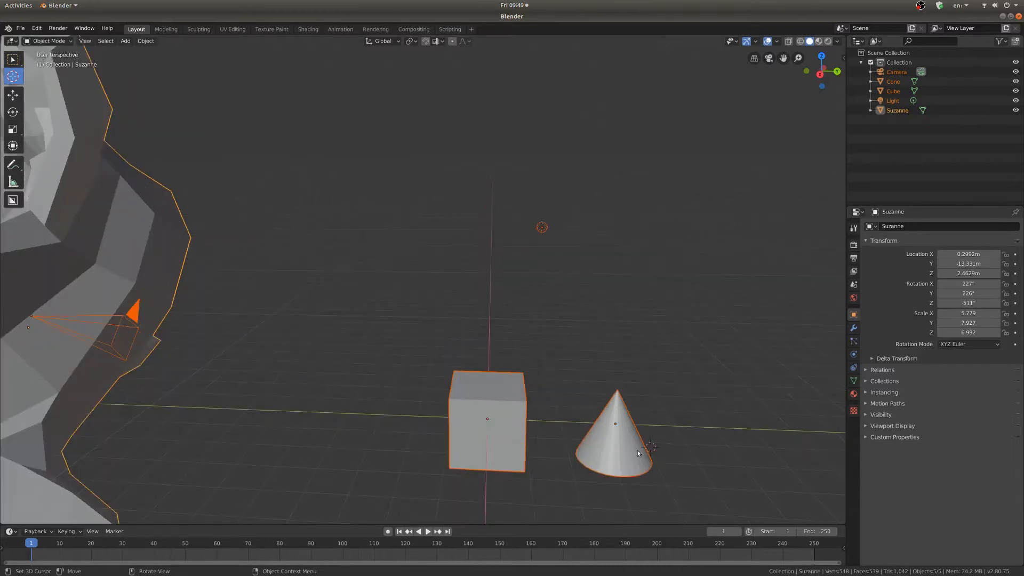
pyautogui.scroll(-3)
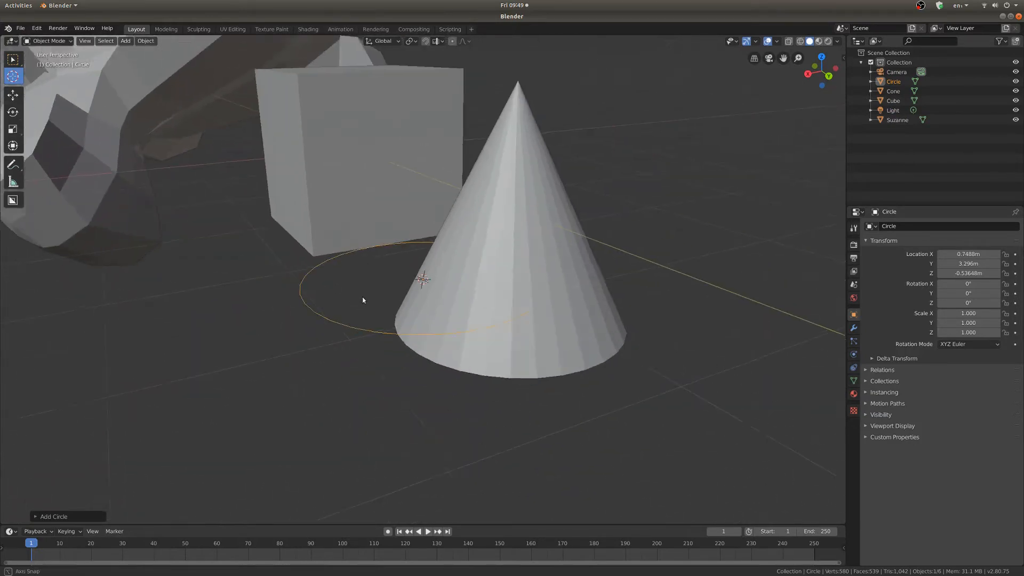
pyautogui.press('x')
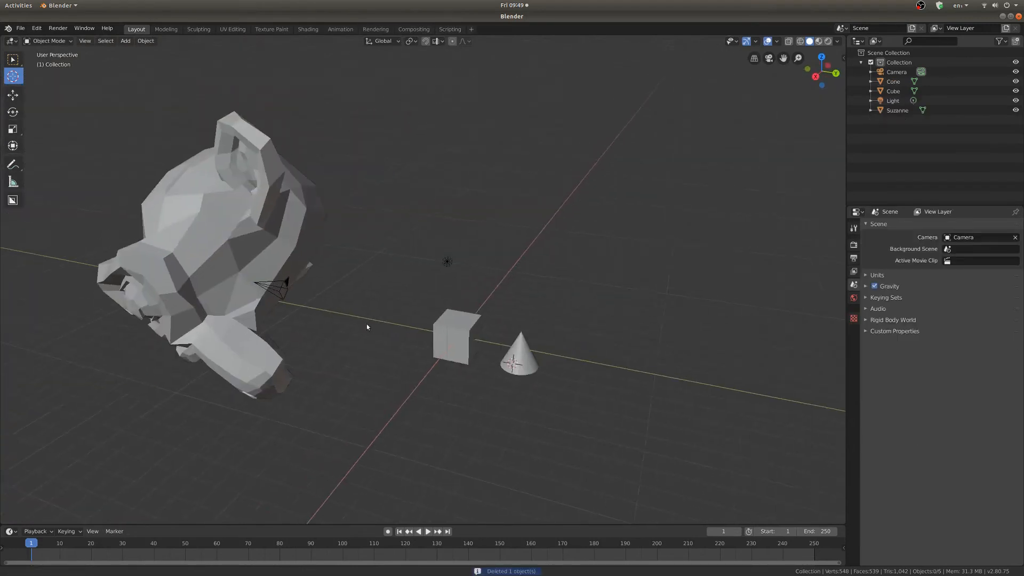